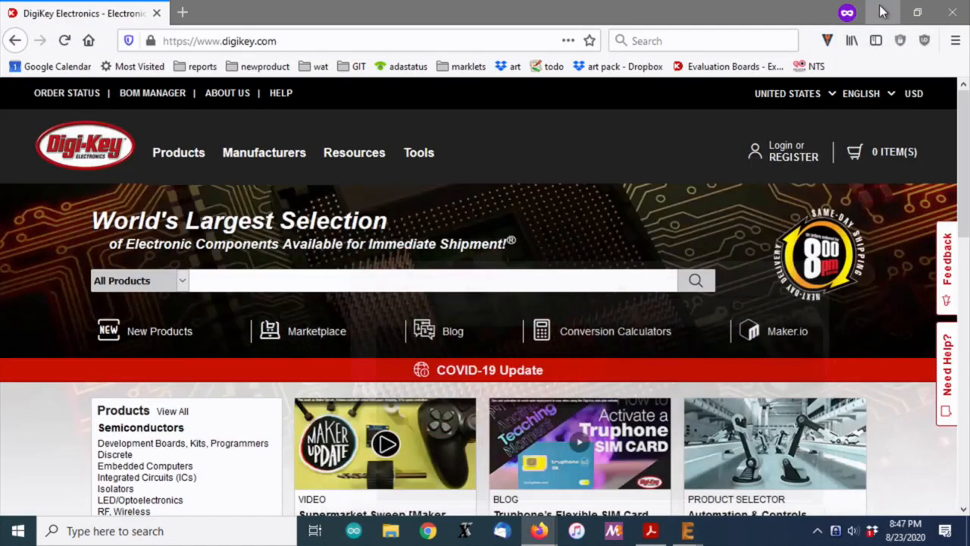
{"action": "mouse_move", "coordinate": [686, 196]}
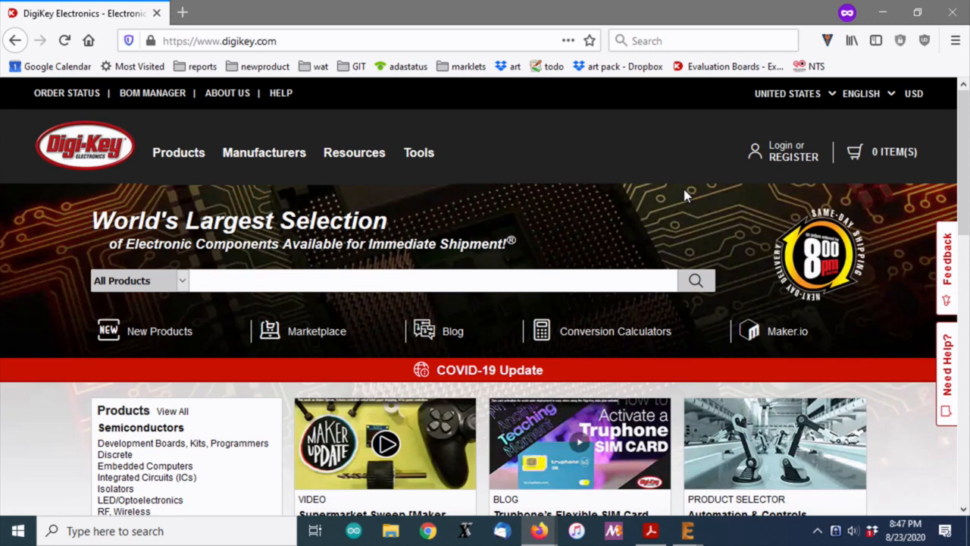
{"action": "mouse_move", "coordinate": [356, 428]}
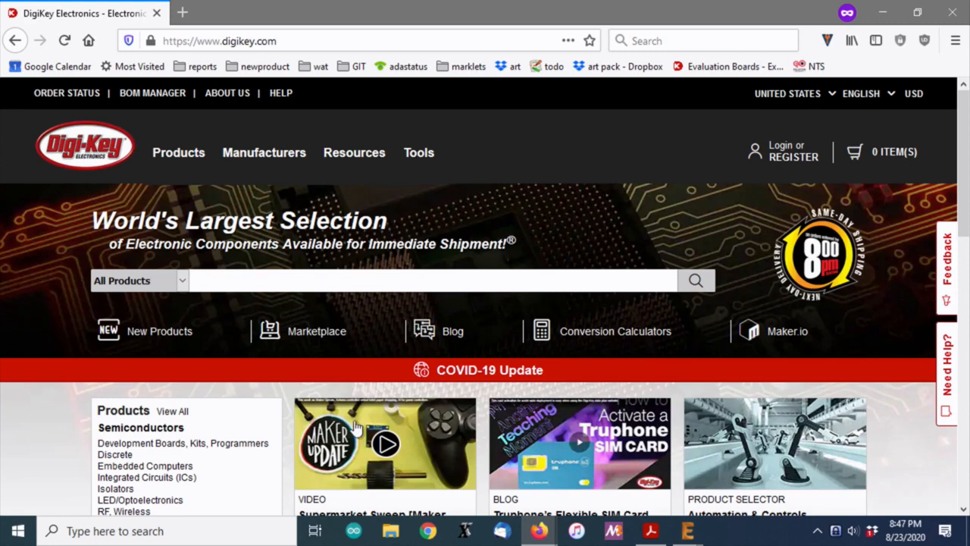
Step: Search all products for 'battery holders' and scroll to the category breakdown
{"action": "left_click", "coordinate": [388, 280]}
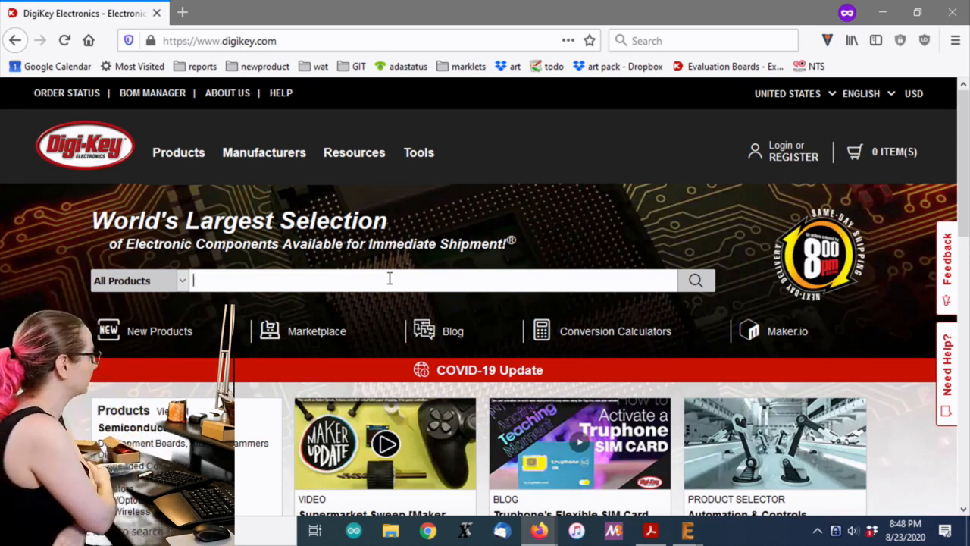
{"action": "type", "text": "battery holde"}
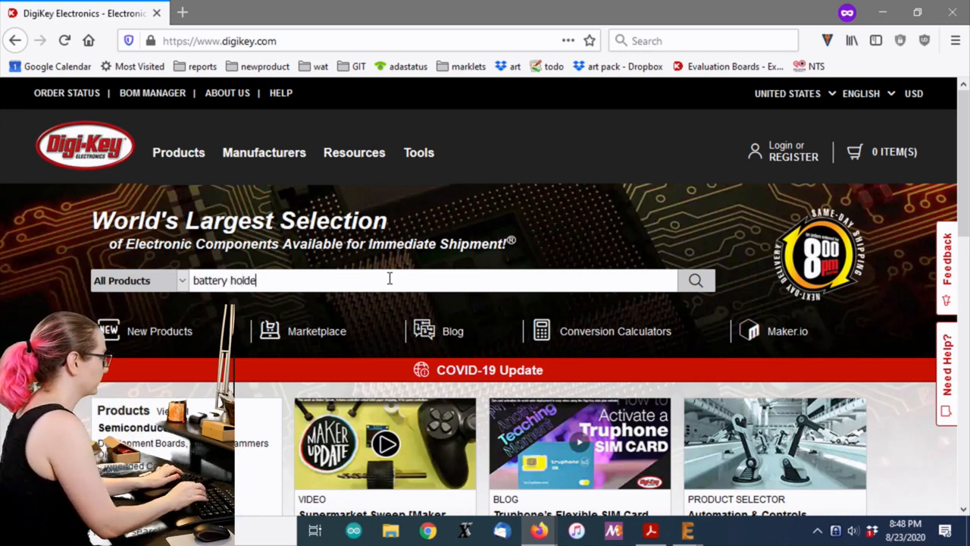
{"action": "left_click", "coordinate": [694, 280]}
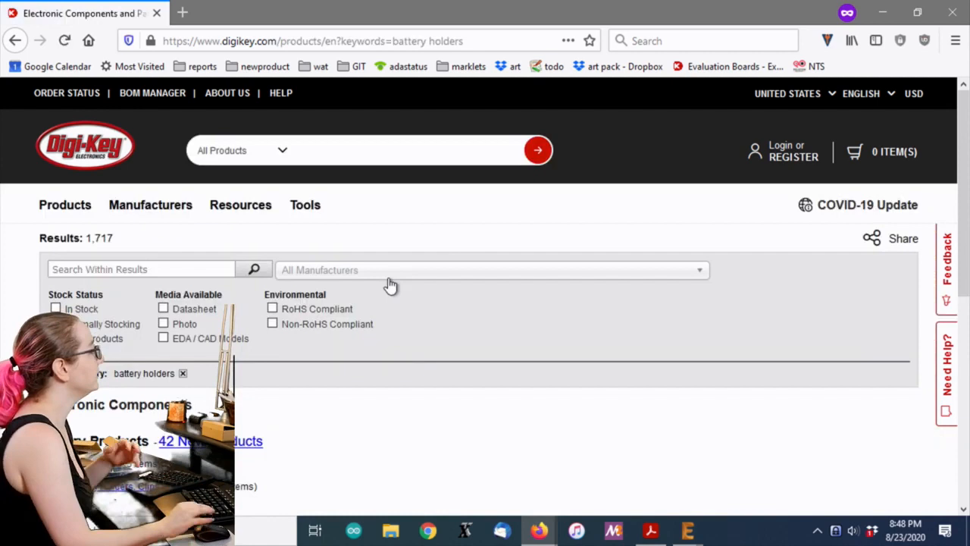
{"action": "scroll", "scroll_direction": "down", "scroll_amount": 3}
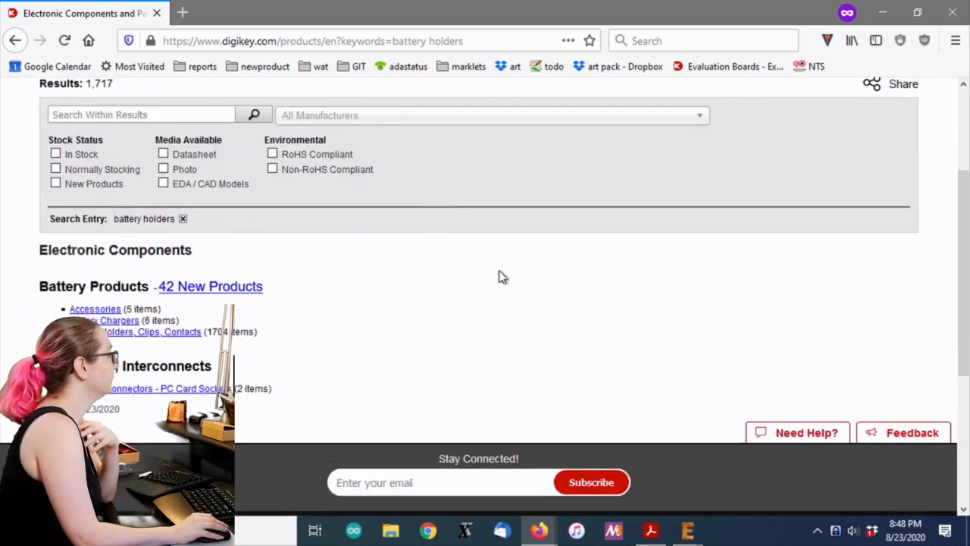
{"action": "mouse_move", "coordinate": [365, 307]}
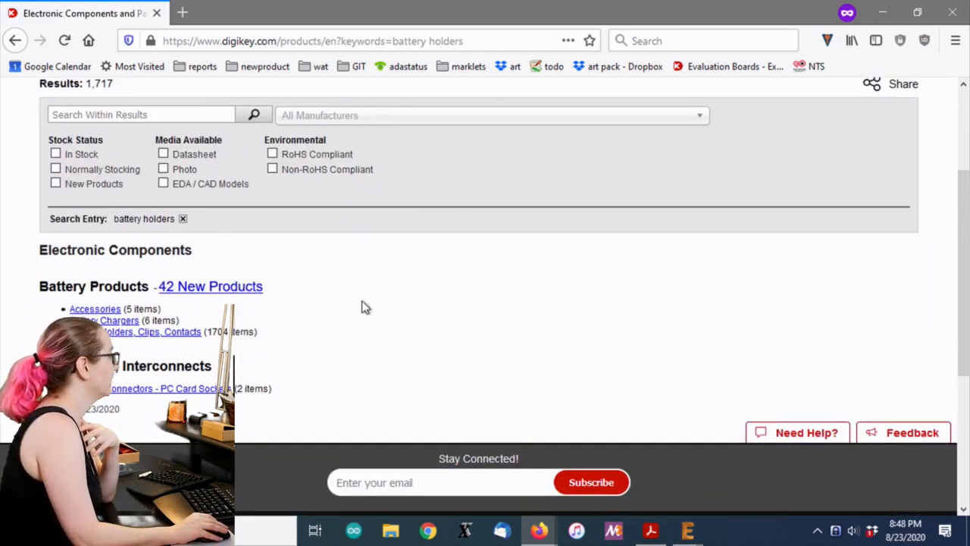
{"action": "mouse_move", "coordinate": [180, 357]}
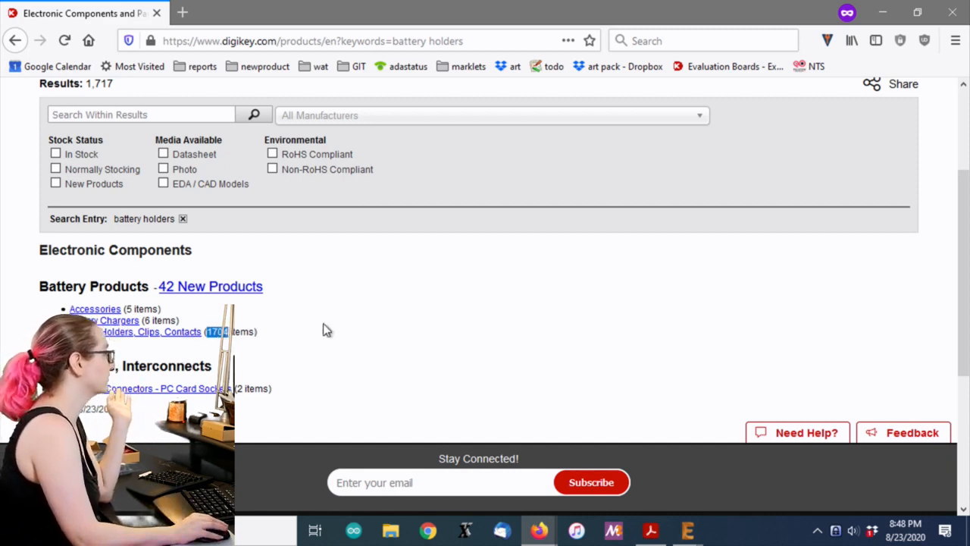
{"action": "mouse_move", "coordinate": [151, 331]}
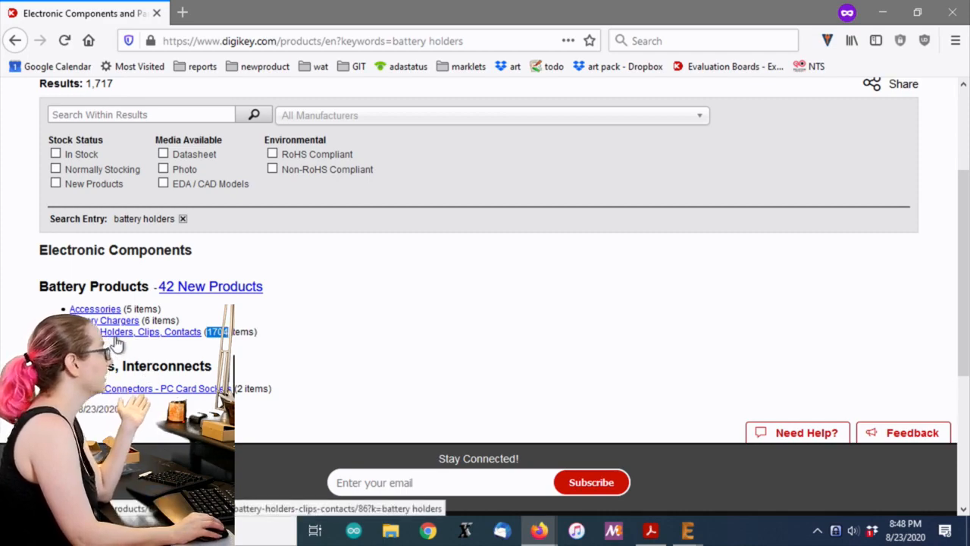
Step: Open the Battery Holders, Clips, Contacts category and scroll its parts table
{"action": "left_click", "coordinate": [150, 332]}
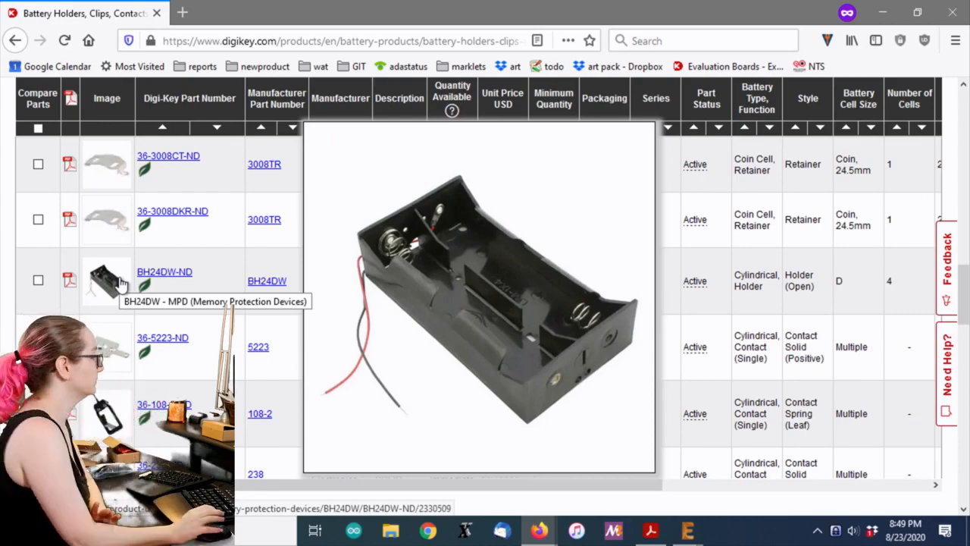
{"action": "scroll", "scroll_direction": "up", "scroll_amount": 3}
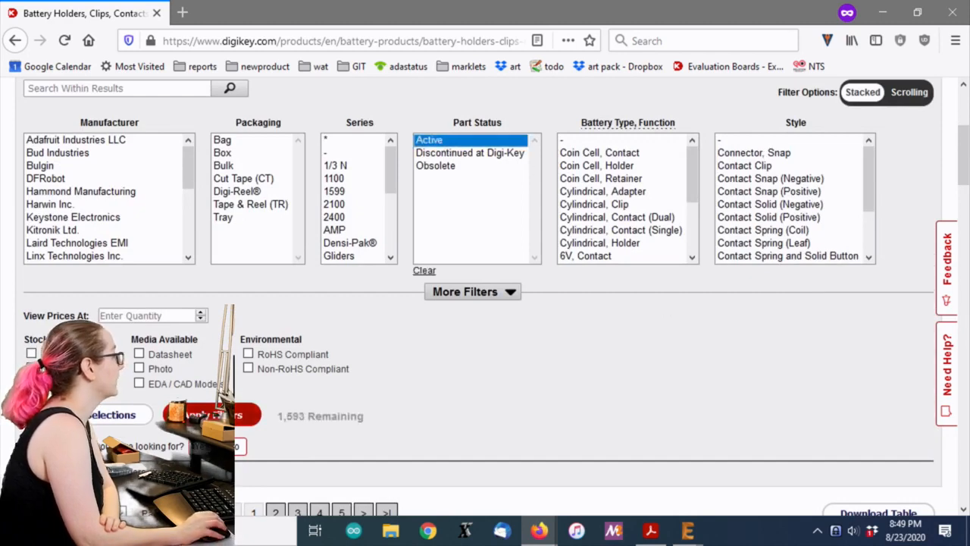
Step: Select AAA under Battery Cell Size and browse the other size options
{"action": "scroll", "scroll_direction": "up", "scroll_amount": 3}
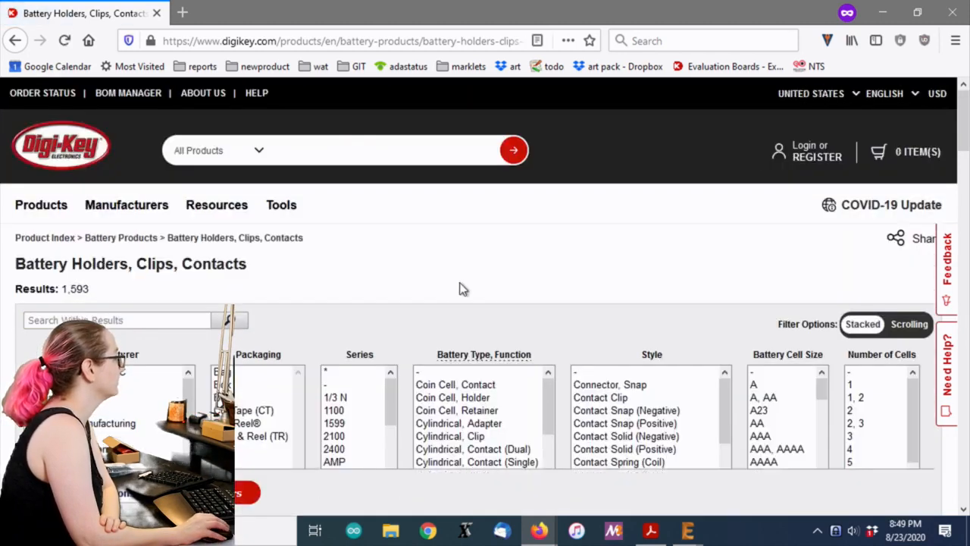
{"action": "scroll", "scroll_direction": "down", "scroll_amount": 3}
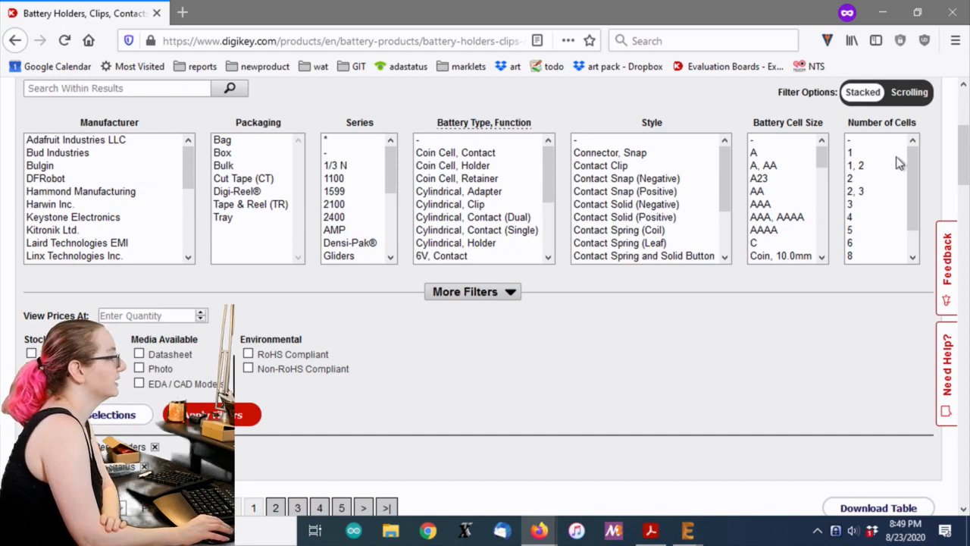
{"action": "left_click", "coordinate": [760, 204]}
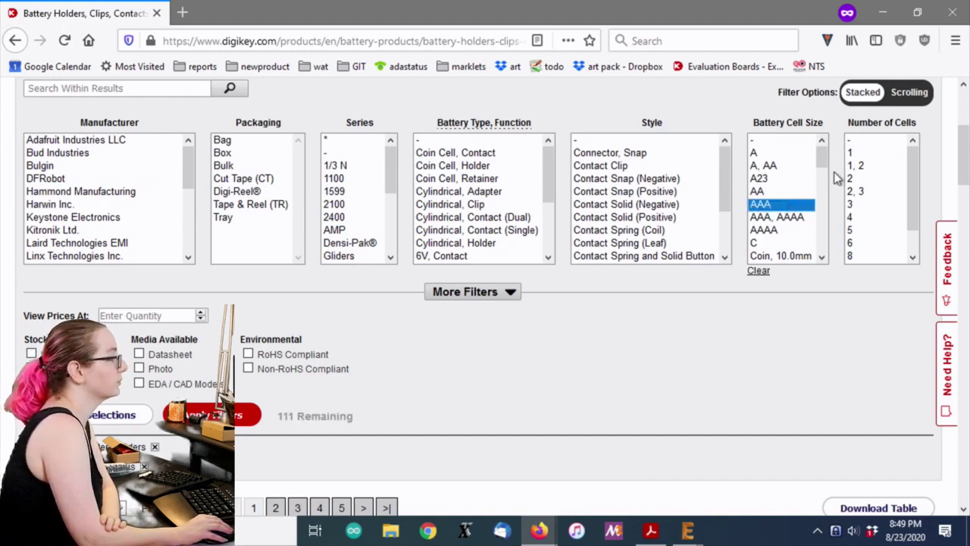
{"action": "scroll", "scroll_direction": "down", "scroll_amount": 3}
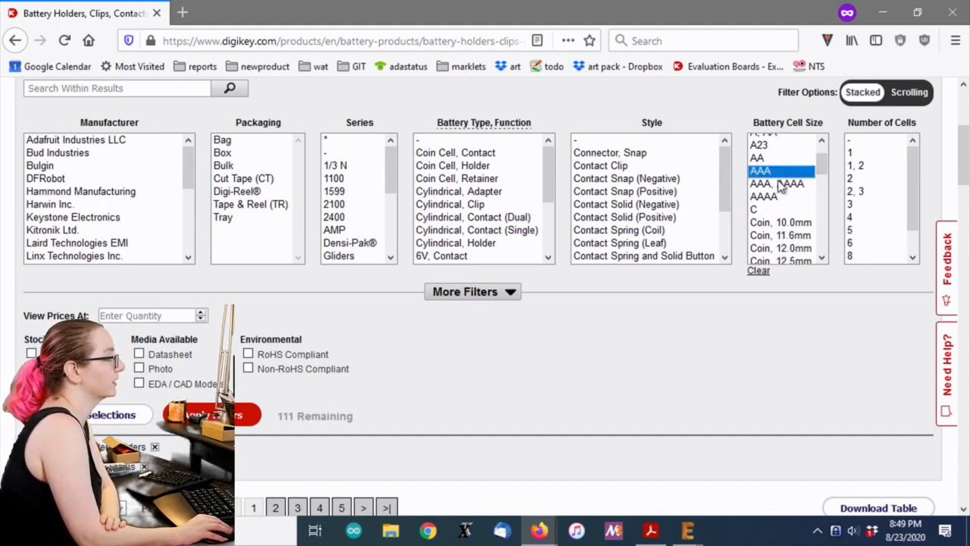
{"action": "scroll", "scroll_direction": "down", "scroll_amount": 3}
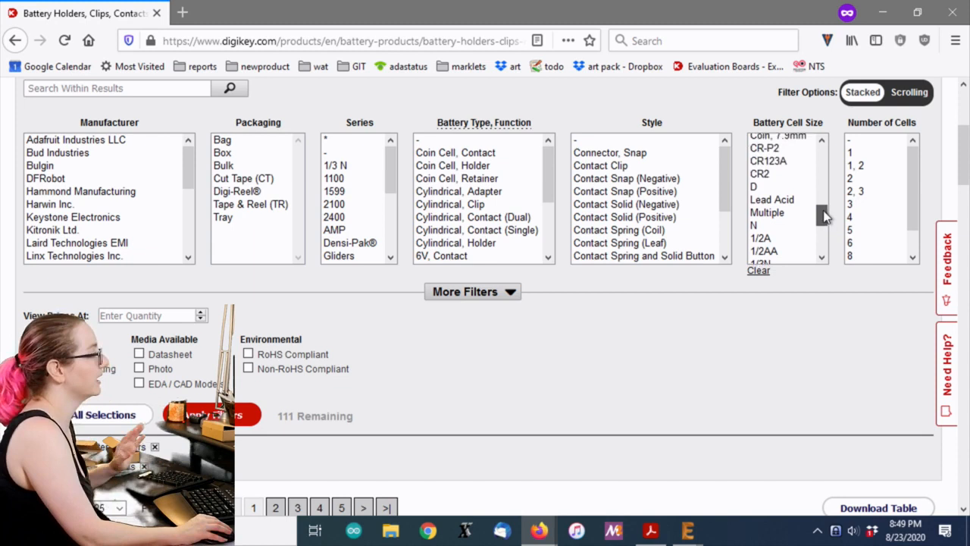
{"action": "left_click", "coordinate": [760, 192]}
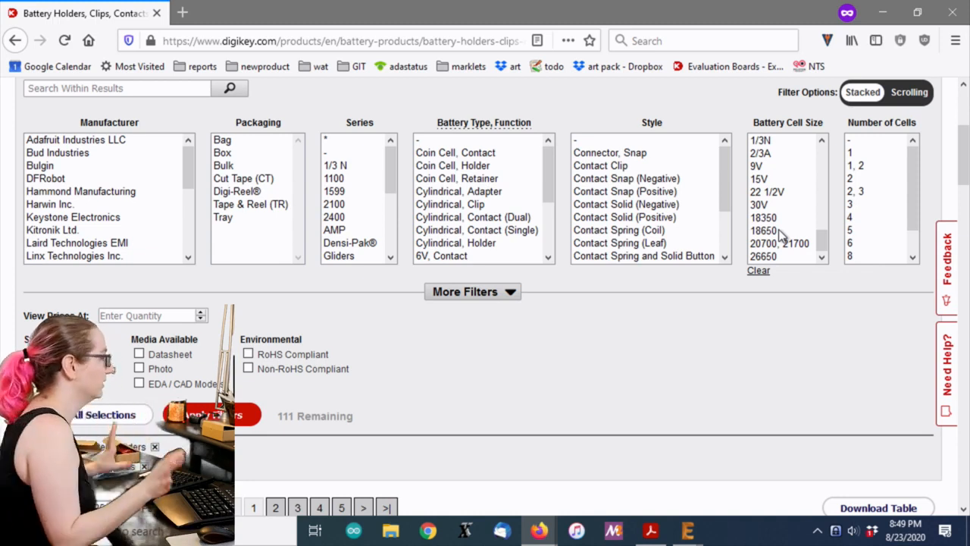
{"action": "scroll", "scroll_direction": "up", "scroll_amount": 3}
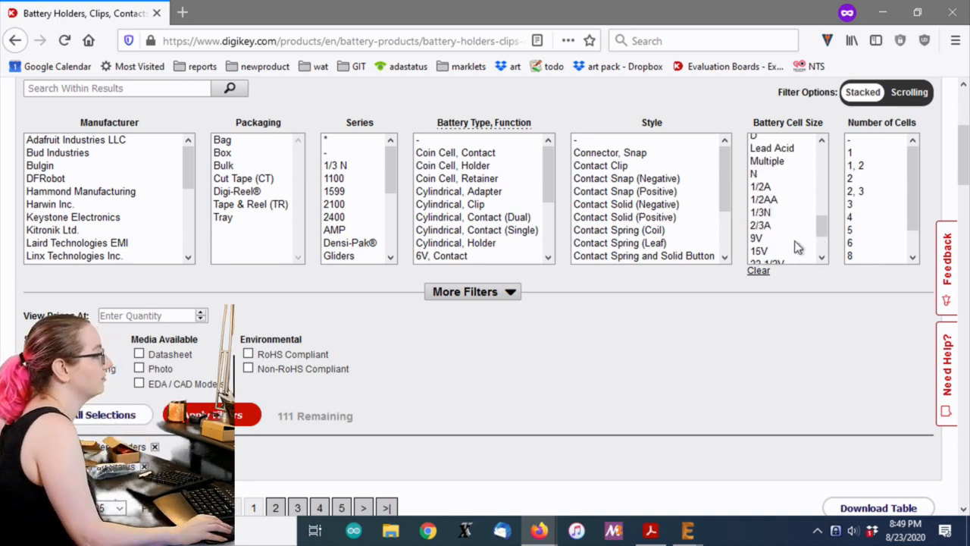
{"action": "left_click", "coordinate": [761, 204]}
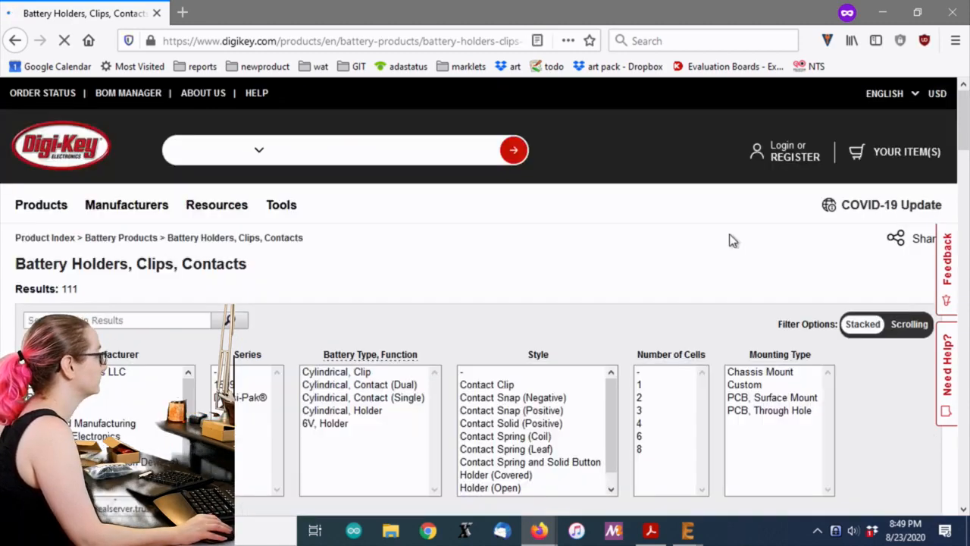
{"action": "scroll", "scroll_direction": "down", "scroll_amount": 3}
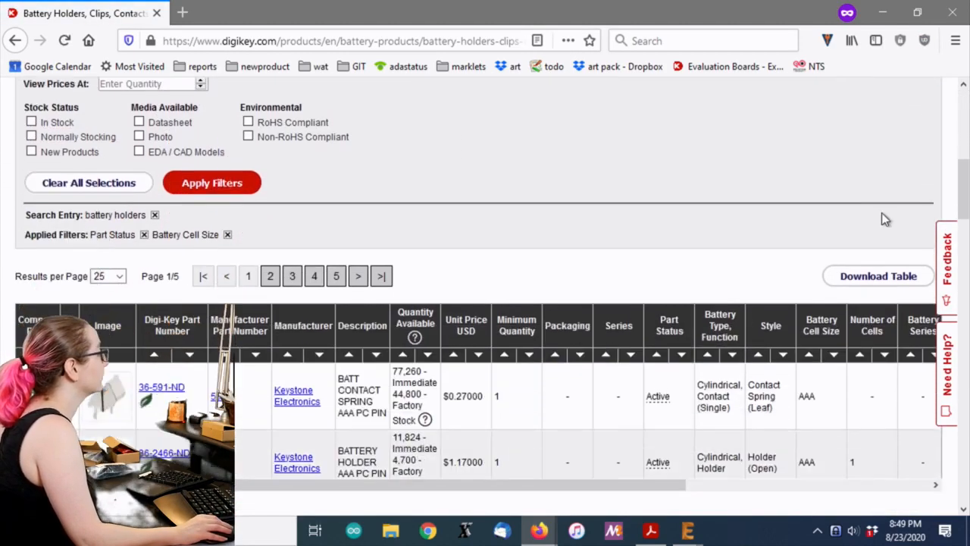
{"action": "left_click", "coordinate": [107, 307]}
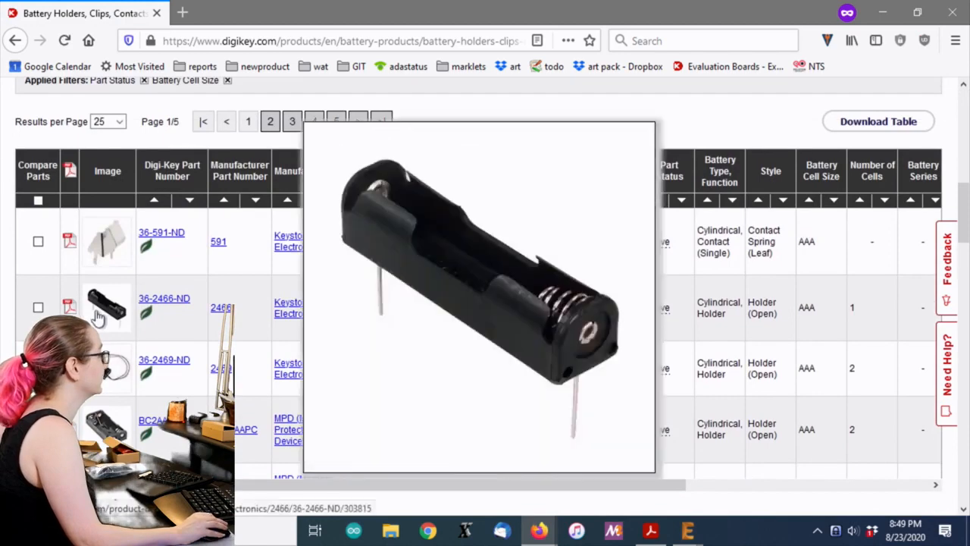
{"action": "mouse_move", "coordinate": [106, 307]}
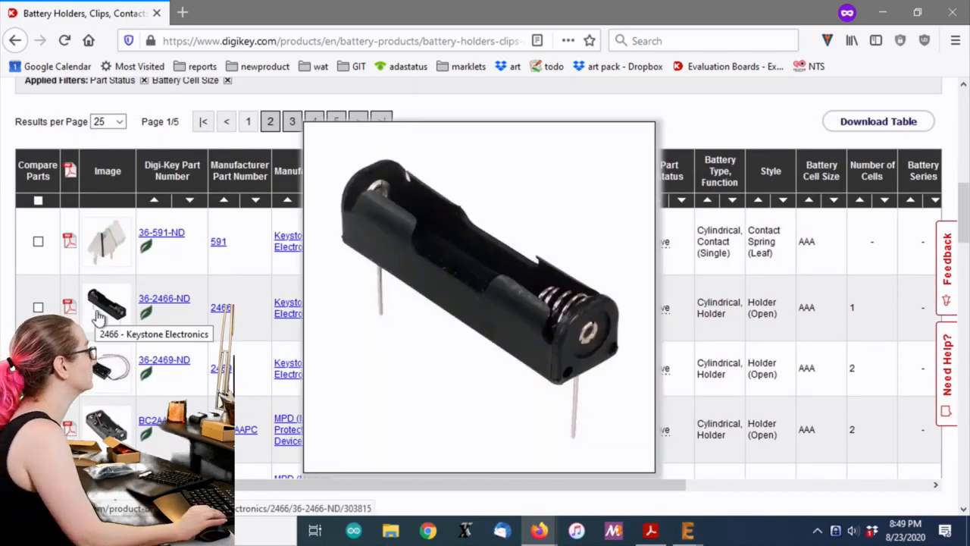
{"action": "mouse_move", "coordinate": [106, 368]}
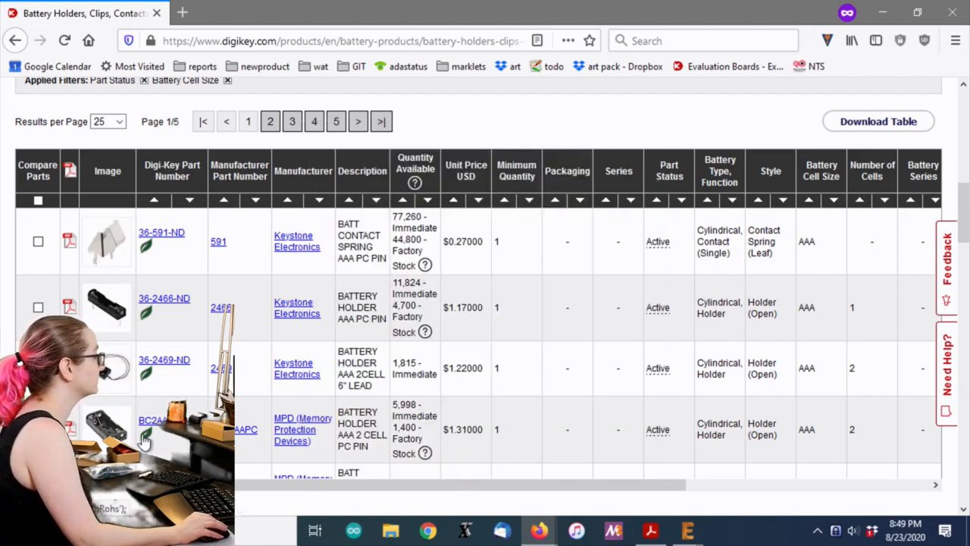
{"action": "scroll", "scroll_direction": "down", "scroll_amount": 3}
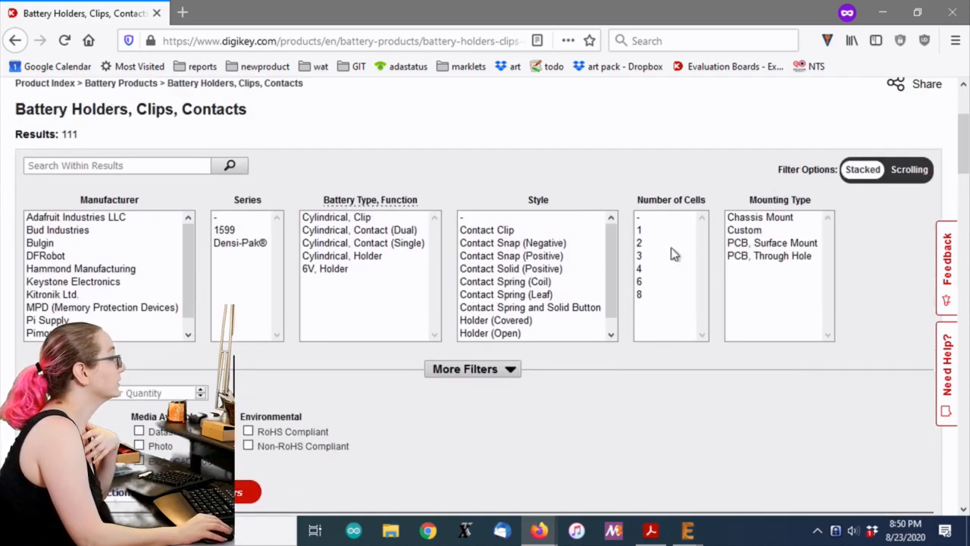
Step: Select 2 under Number of Cells and scroll through the 37 results
{"action": "left_click", "coordinate": [639, 243]}
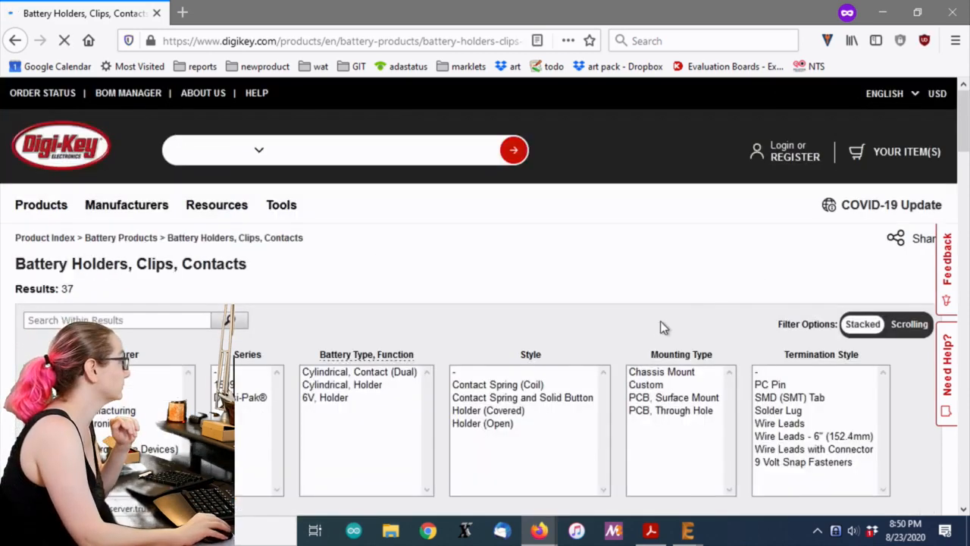
{"action": "scroll", "scroll_direction": "down", "scroll_amount": 3}
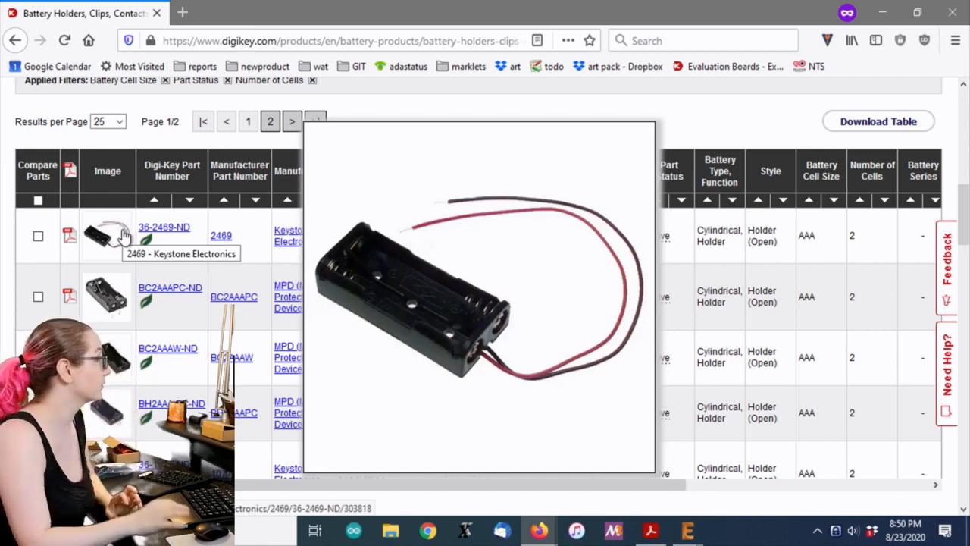
{"action": "mouse_move", "coordinate": [107, 296]}
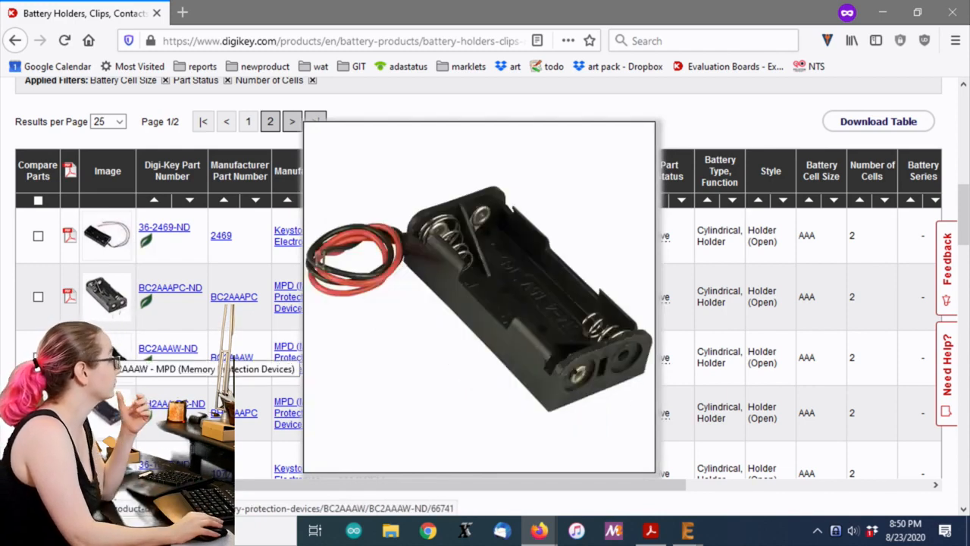
{"action": "scroll", "scroll_direction": "down", "scroll_amount": 3}
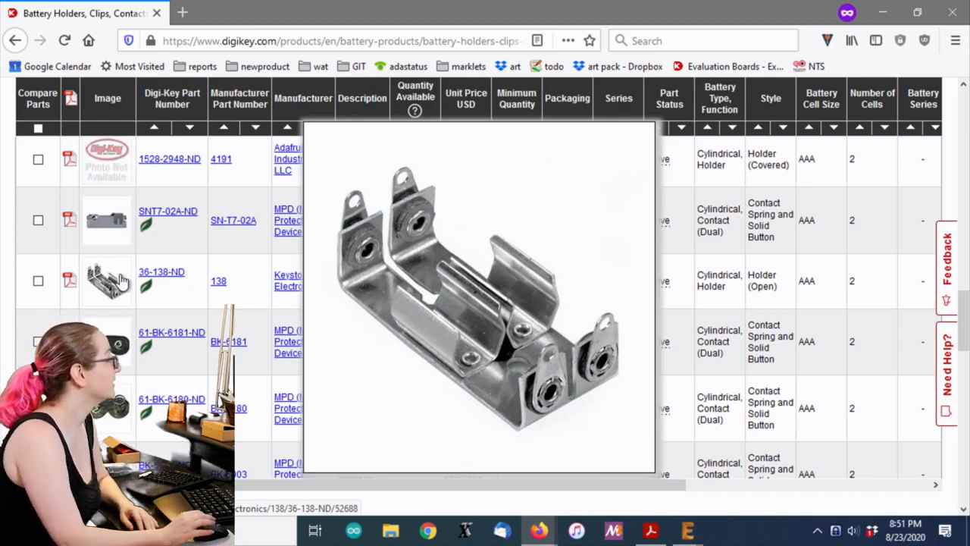
{"action": "mouse_move", "coordinate": [106, 281]}
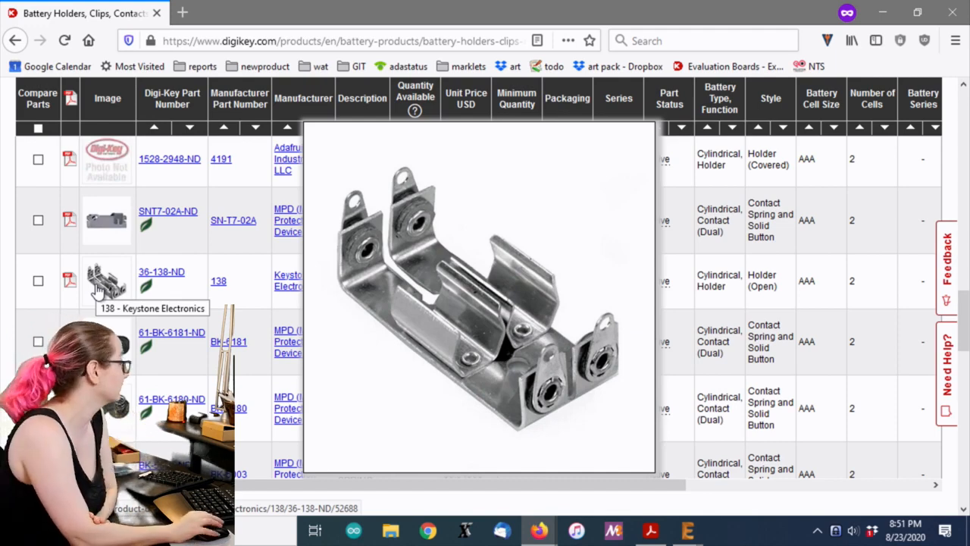
{"action": "scroll", "scroll_direction": "down", "scroll_amount": 3}
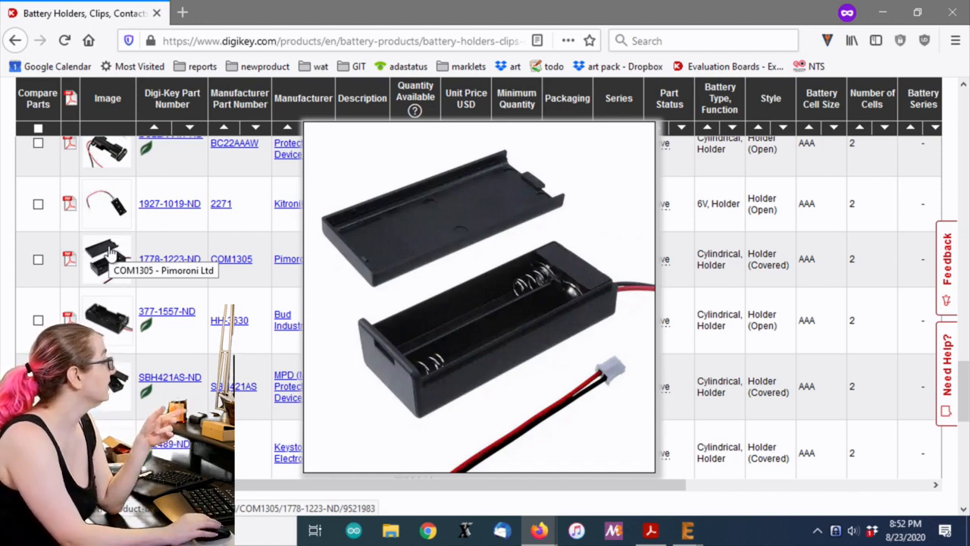
{"action": "mouse_move", "coordinate": [112, 252]}
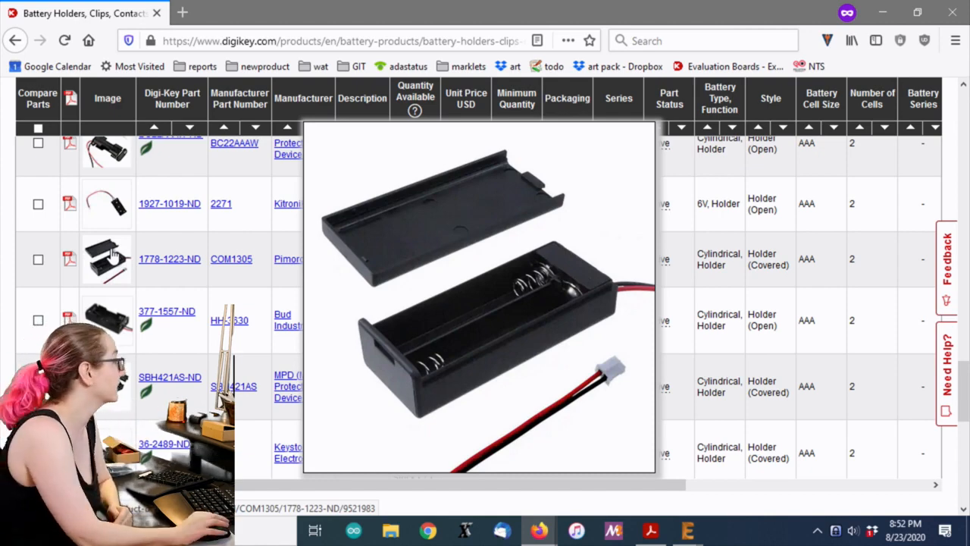
Step: Scroll through the two-cell AAA holder results list
{"action": "scroll", "scroll_direction": "down", "scroll_amount": 3}
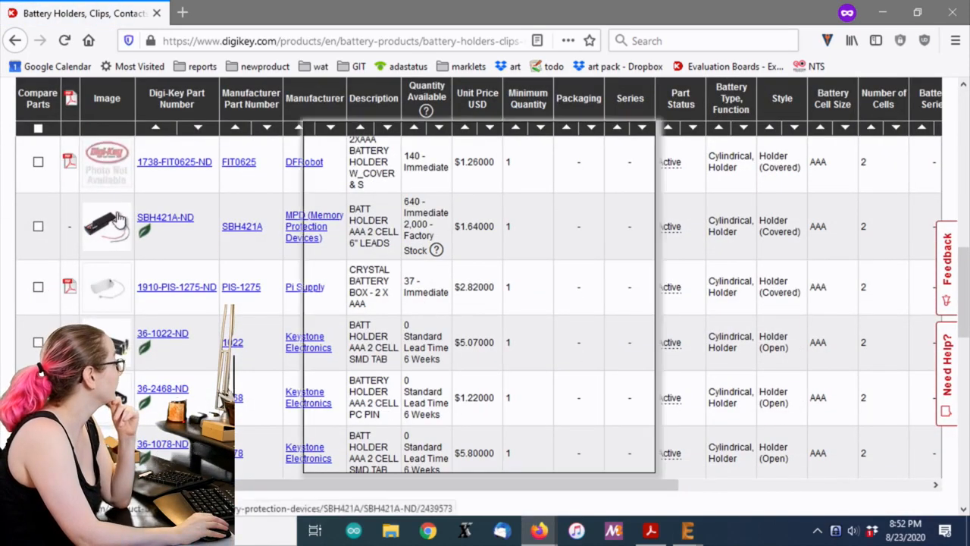
{"action": "mouse_move", "coordinate": [106, 226]}
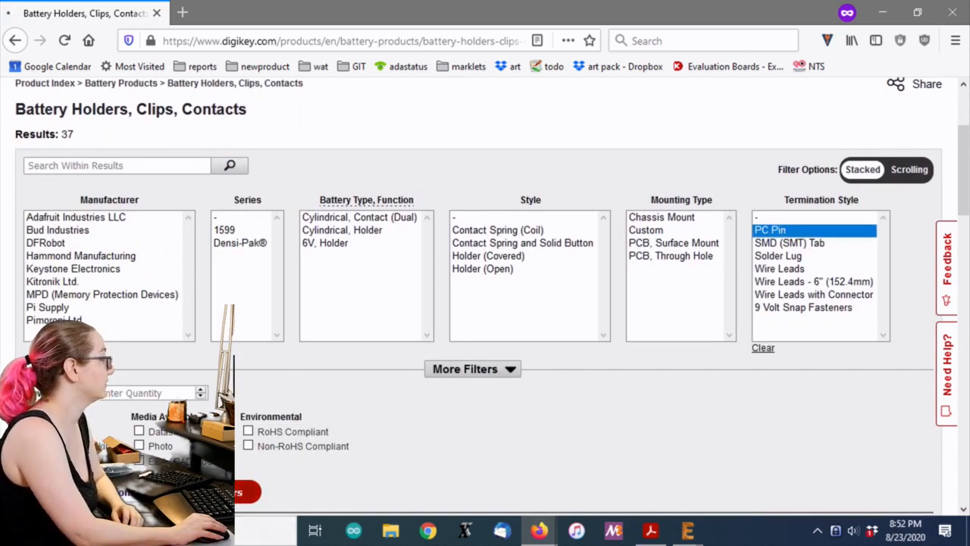
Step: Apply the PC Pin filter and sort by unit price, lowest first
{"action": "left_click", "coordinate": [770, 230]}
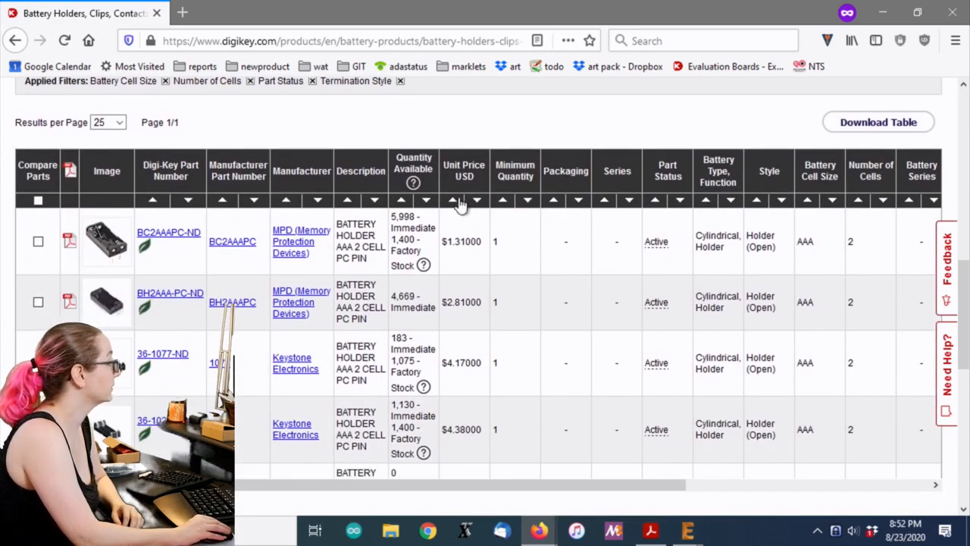
{"action": "left_click", "coordinate": [452, 200]}
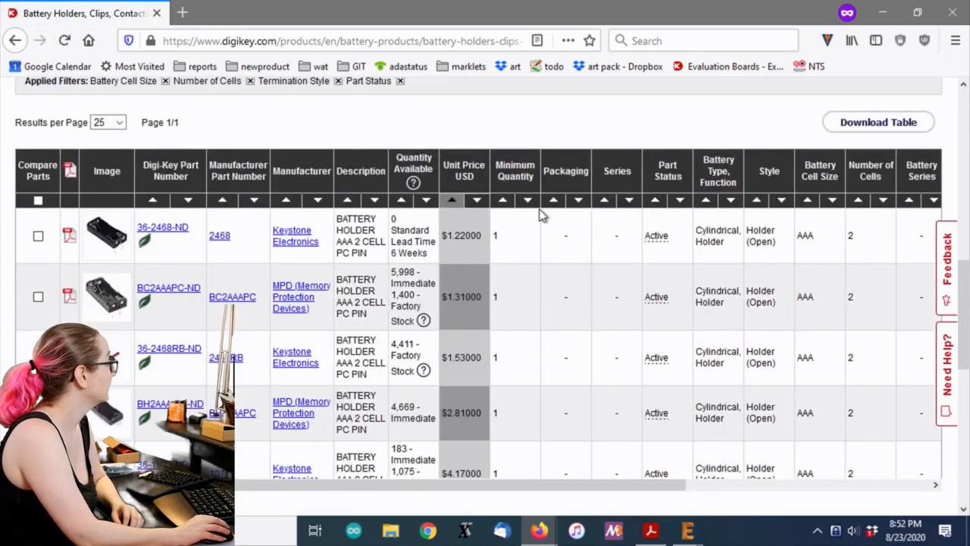
{"action": "mouse_move", "coordinate": [426, 258]}
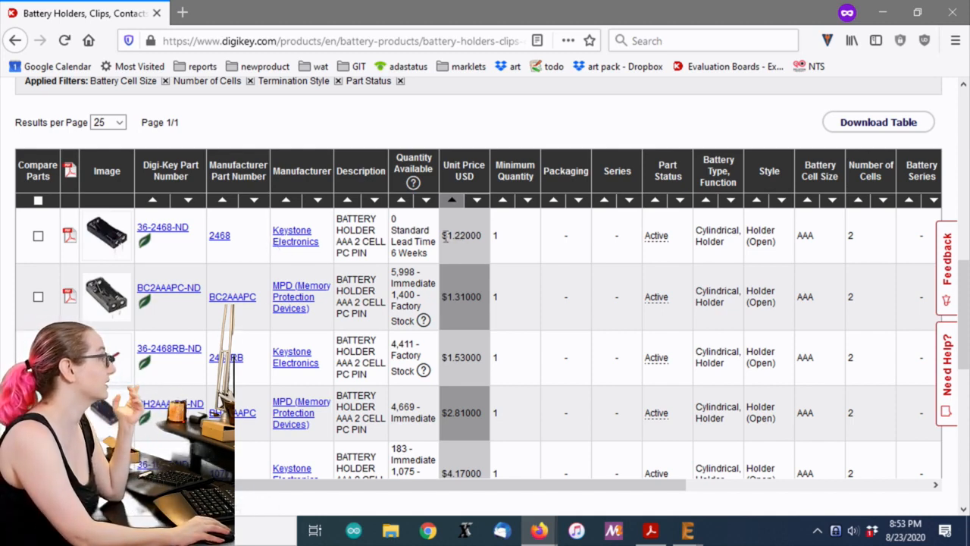
{"action": "double_click", "coordinate": [463, 235]}
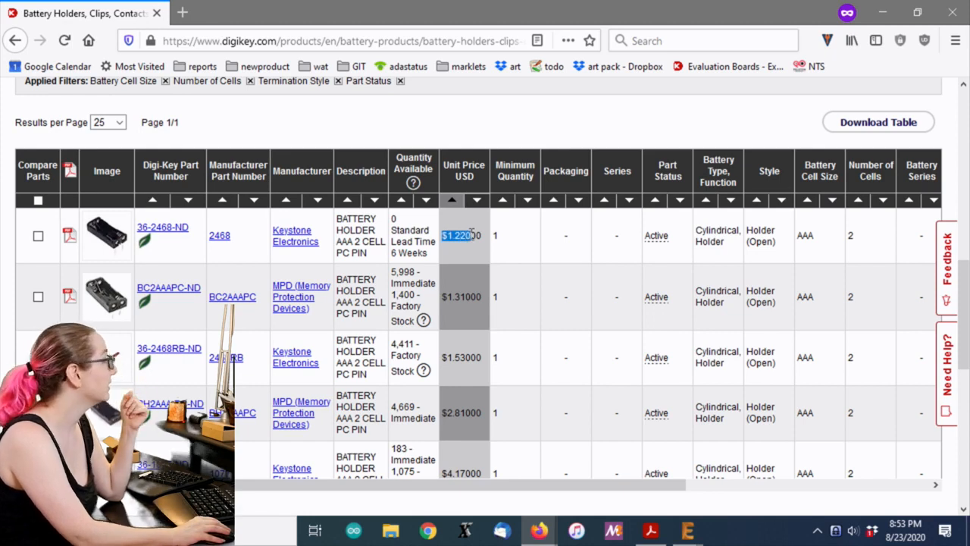
{"action": "mouse_move", "coordinate": [107, 296]}
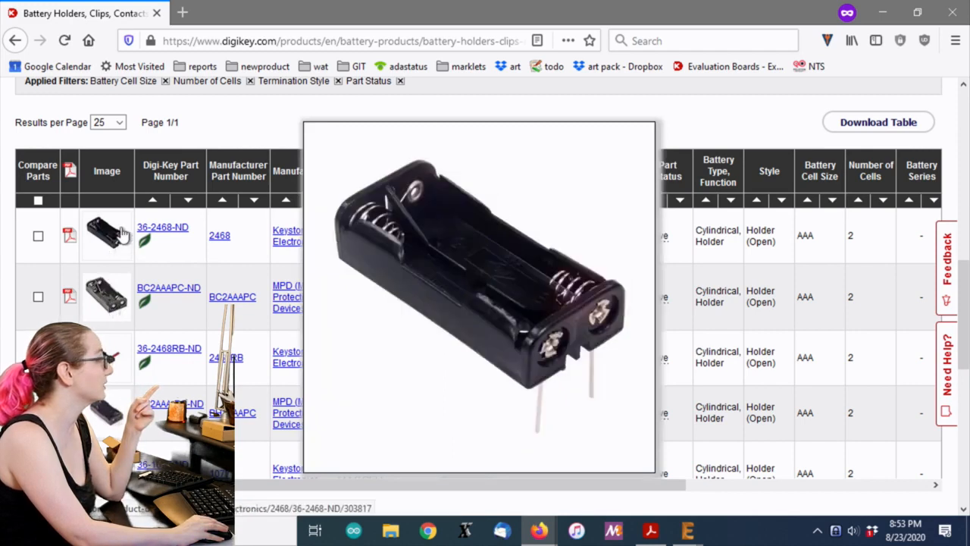
{"action": "mouse_move", "coordinate": [106, 296]}
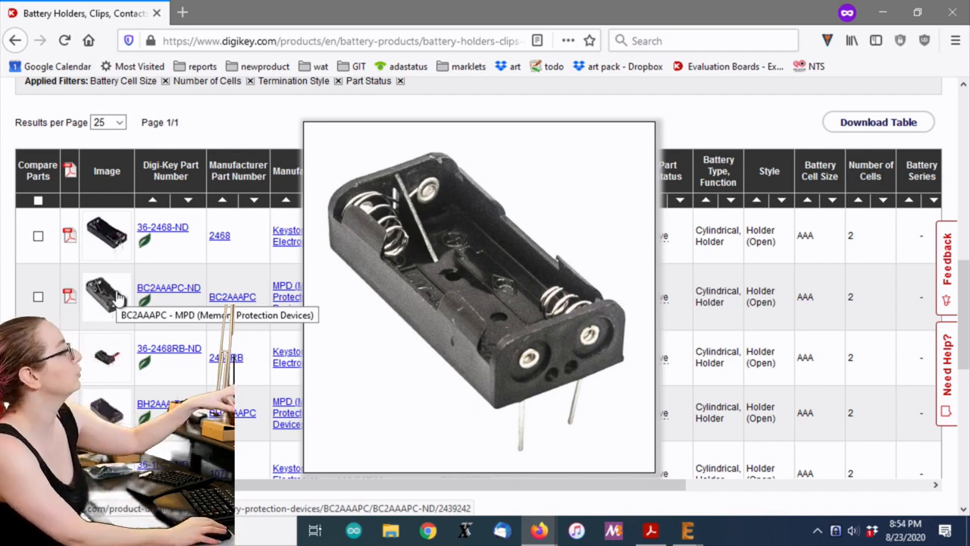
{"action": "mouse_move", "coordinate": [106, 235]}
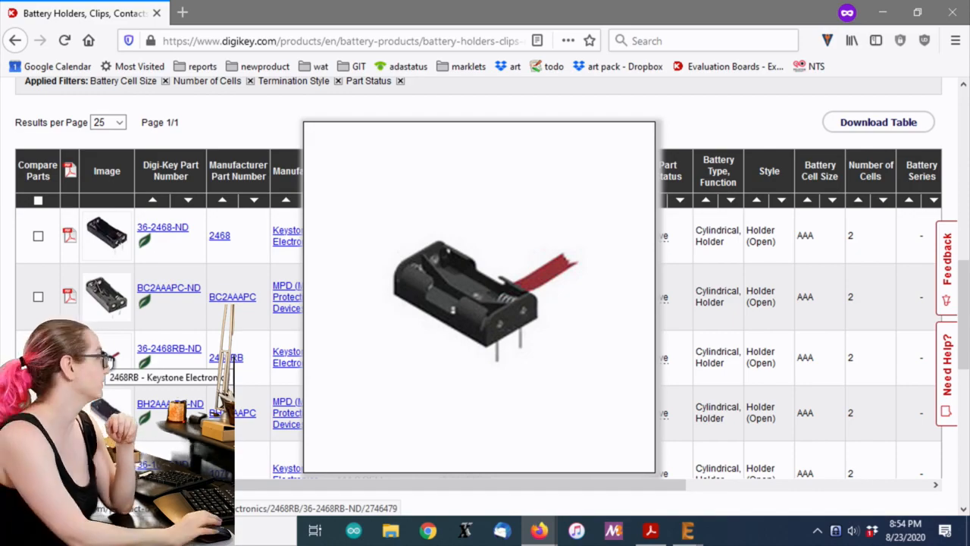
{"action": "scroll", "scroll_direction": "down", "scroll_amount": 3}
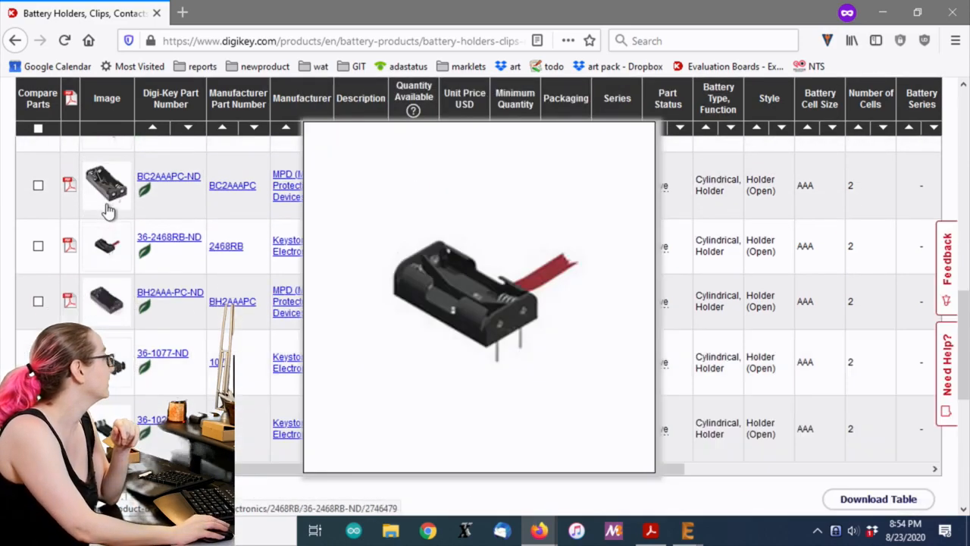
Step: Open the 36-2468-ND result and scroll down to its Price Break table
{"action": "left_click", "coordinate": [169, 237]}
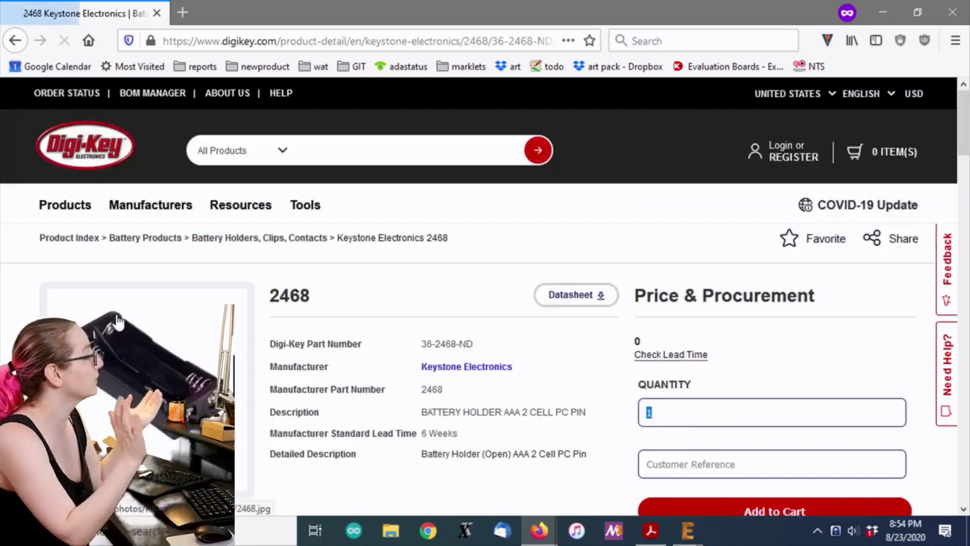
{"action": "scroll", "scroll_direction": "down", "scroll_amount": 3}
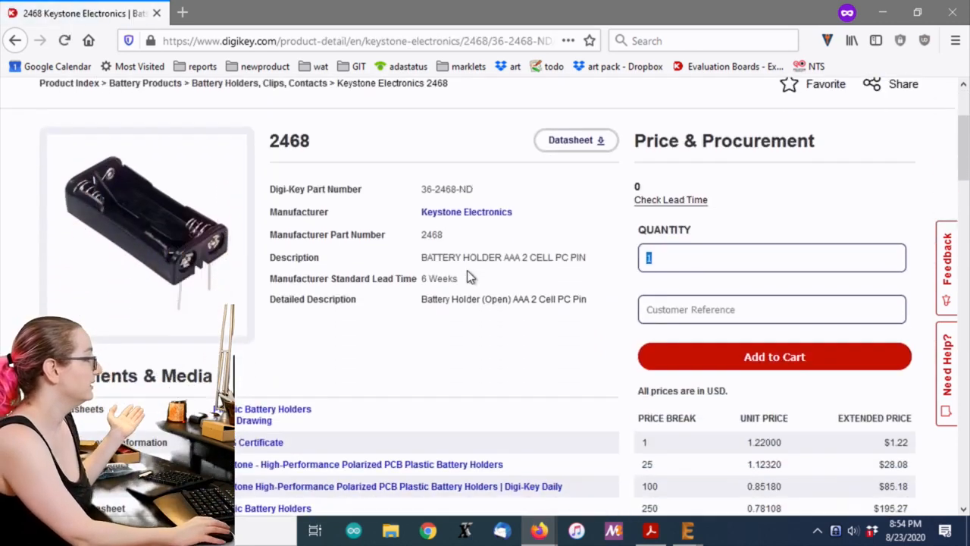
{"action": "scroll", "scroll_direction": "down", "scroll_amount": 3}
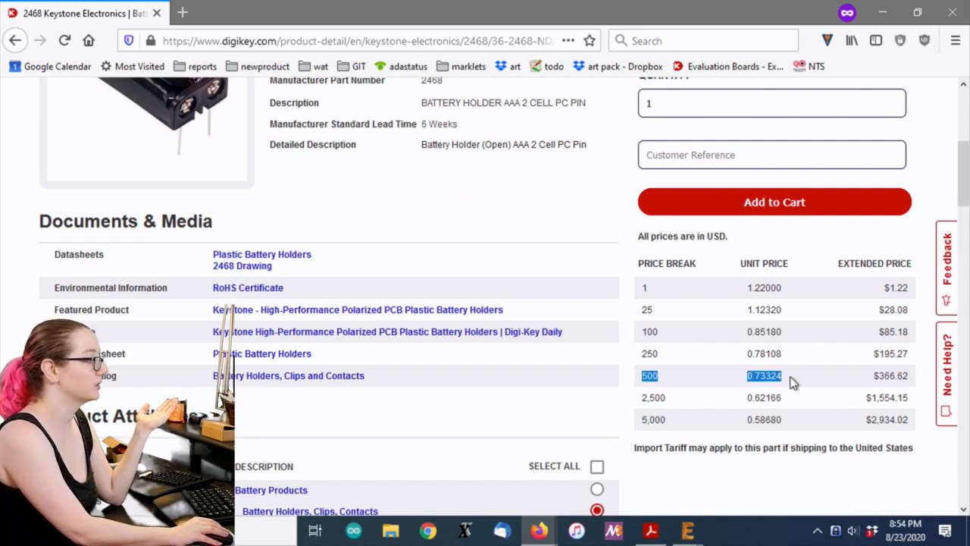
{"action": "mouse_move", "coordinate": [711, 407]}
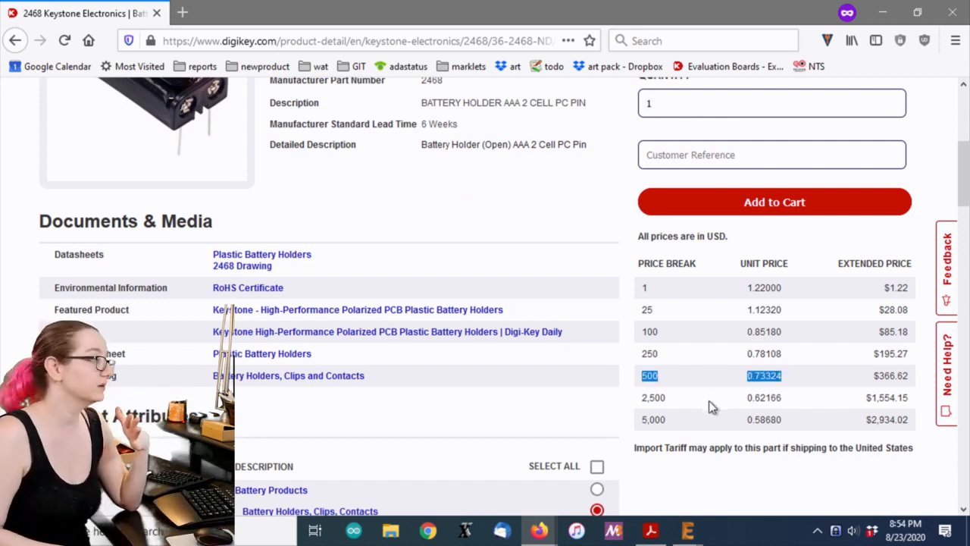